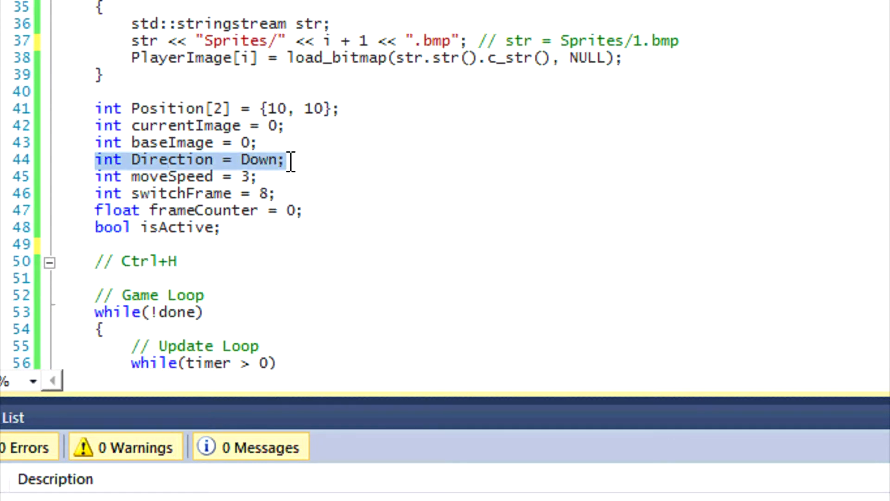
{"action": "mouse_move", "coordinate": [289, 168]}
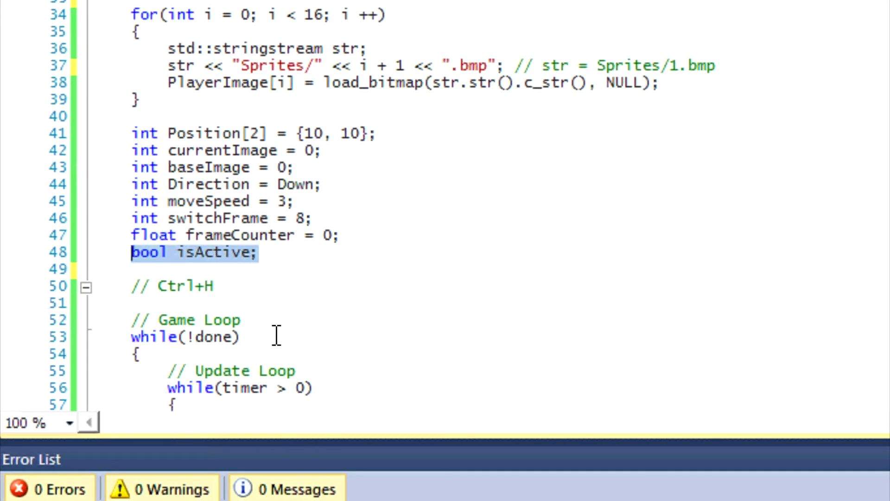
Select Direction in the right-arrow branch as the intended replacement text.
{"action": "scroll", "scroll_direction": "down", "scroll_amount": 3}
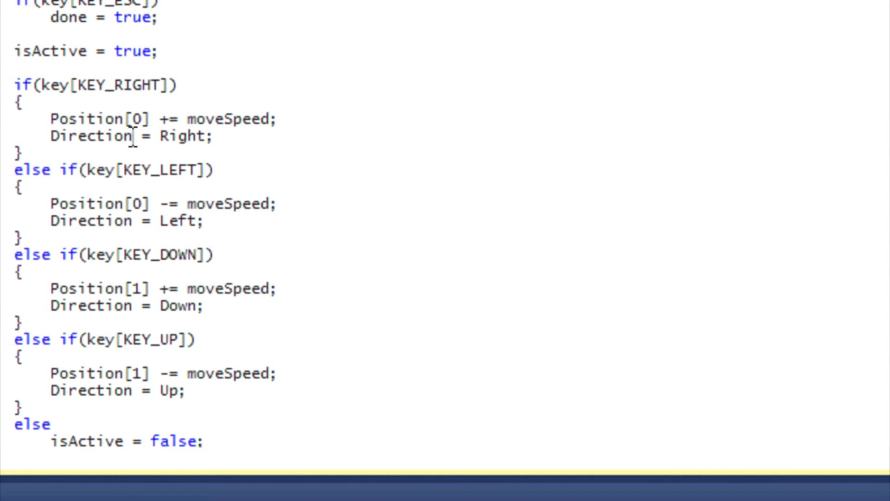
{"action": "double_click", "coordinate": [99, 136]}
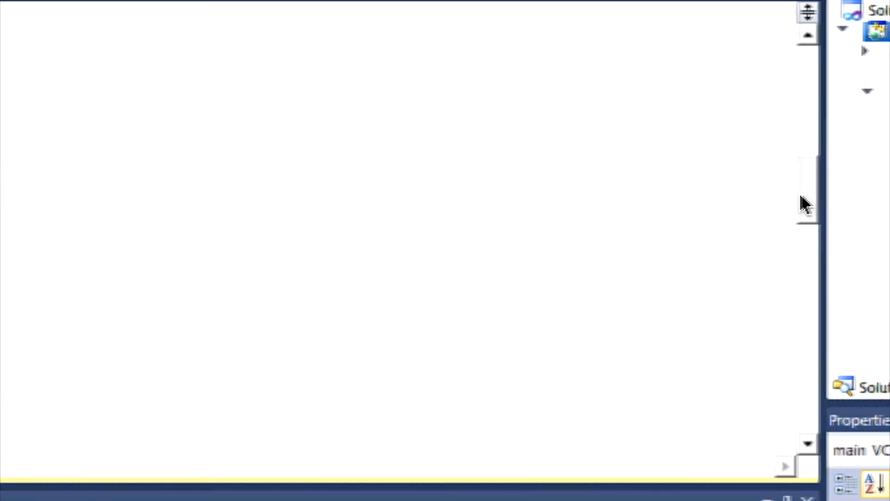
{"action": "double_click", "coordinate": [95, 295]}
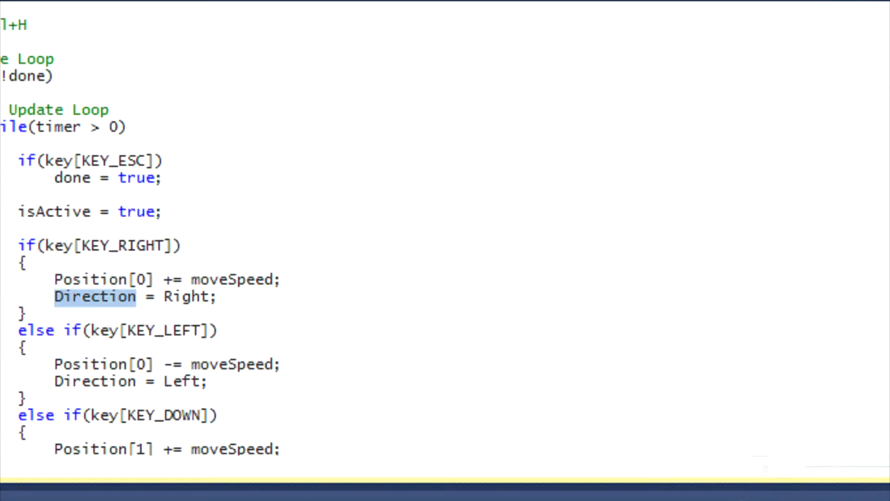
Replace every currentFrame with Direction in the current document via Replace All.
{"action": "key", "text": "ctrl+h"}
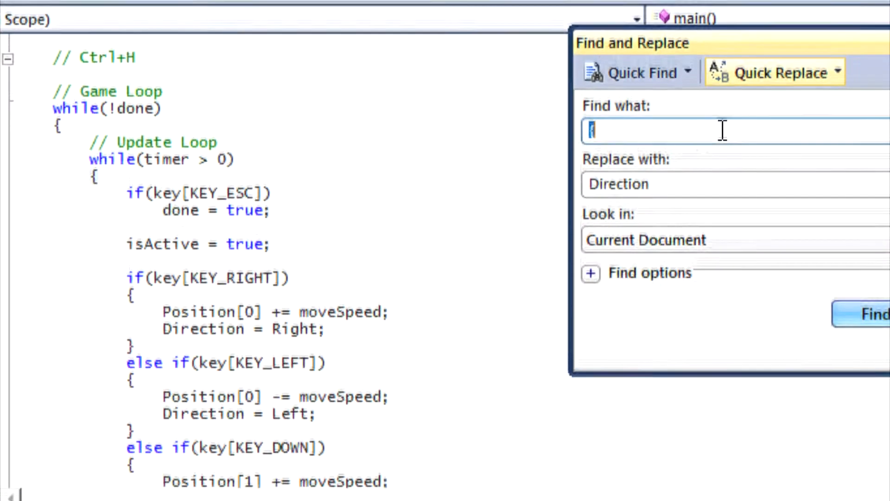
{"action": "type", "text": "currentFrame"}
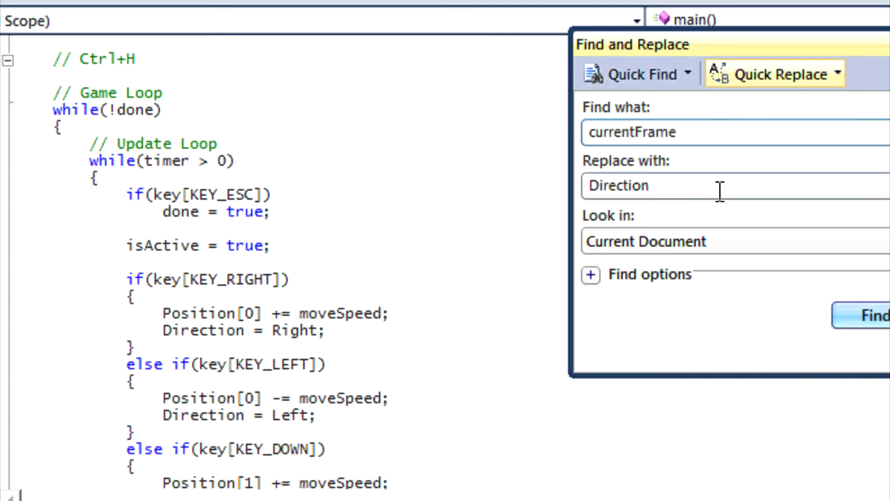
{"action": "triple_click", "coordinate": [618, 186]}
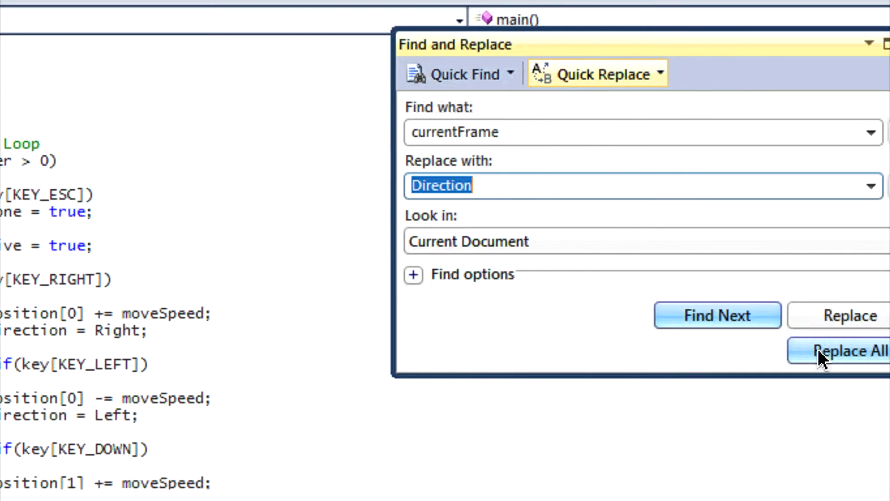
{"action": "left_click", "coordinate": [845, 351]}
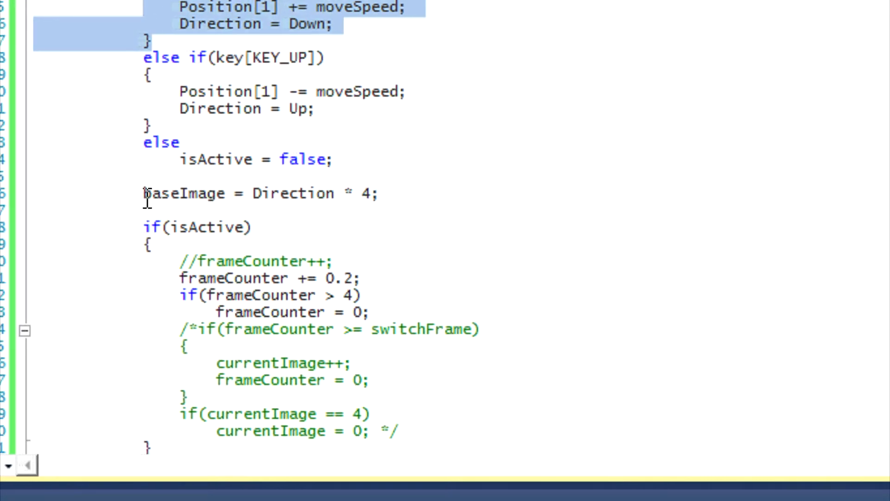
{"action": "double_click", "coordinate": [182, 193]}
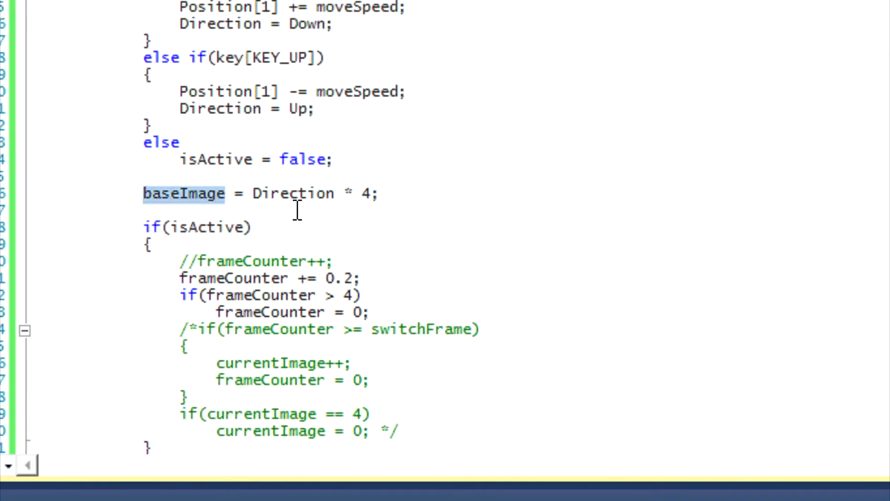
{"action": "mouse_move", "coordinate": [337, 222]}
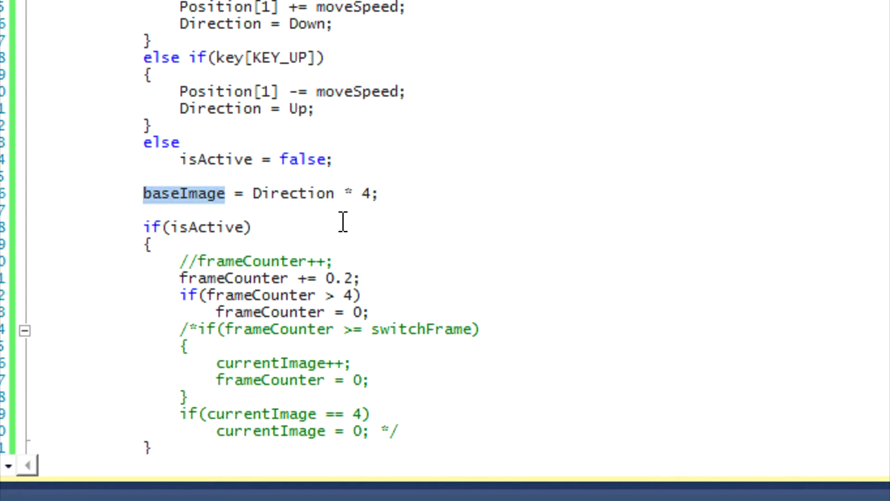
{"action": "left_click", "coordinate": [224, 193]}
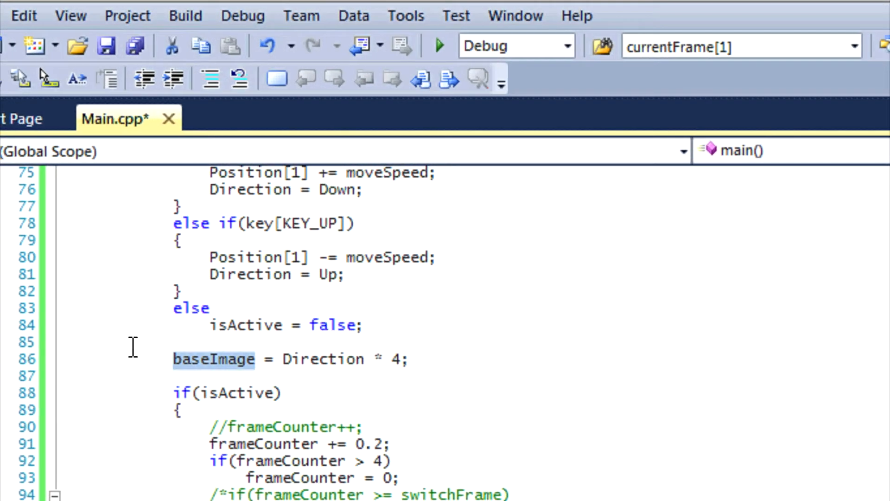
{"action": "left_click", "coordinate": [256, 359]}
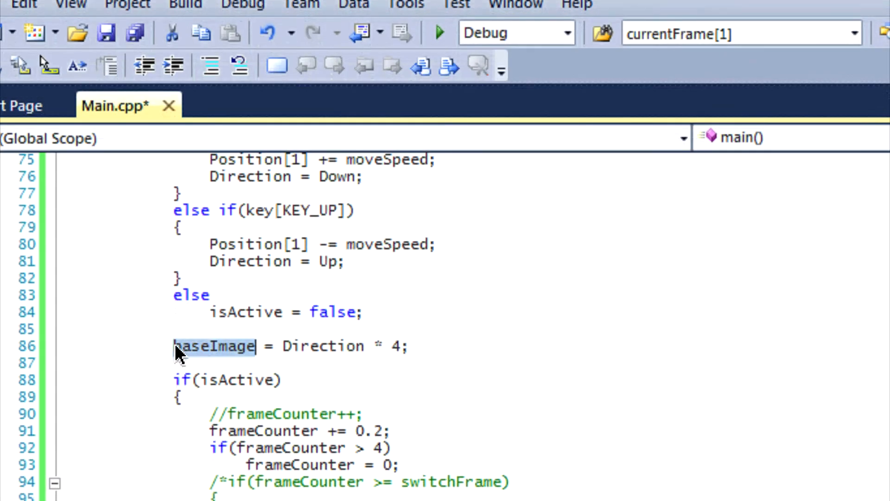
{"action": "mouse_move", "coordinate": [227, 346]}
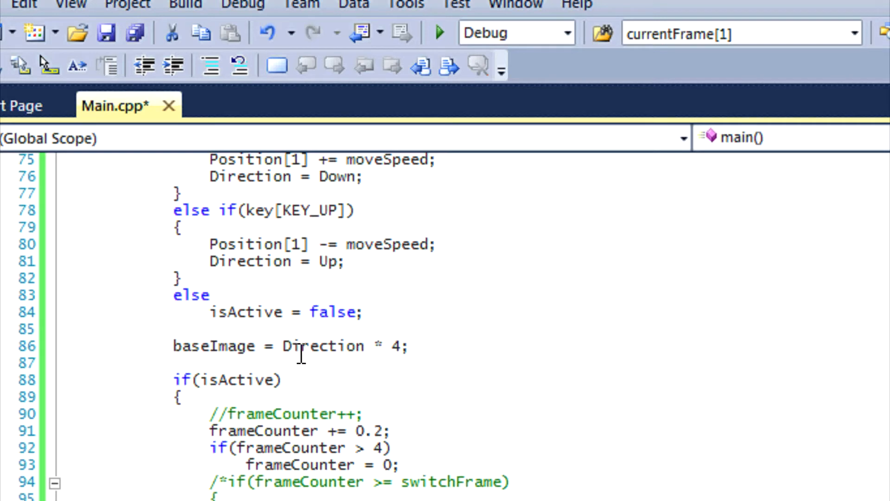
{"action": "mouse_move", "coordinate": [322, 346]}
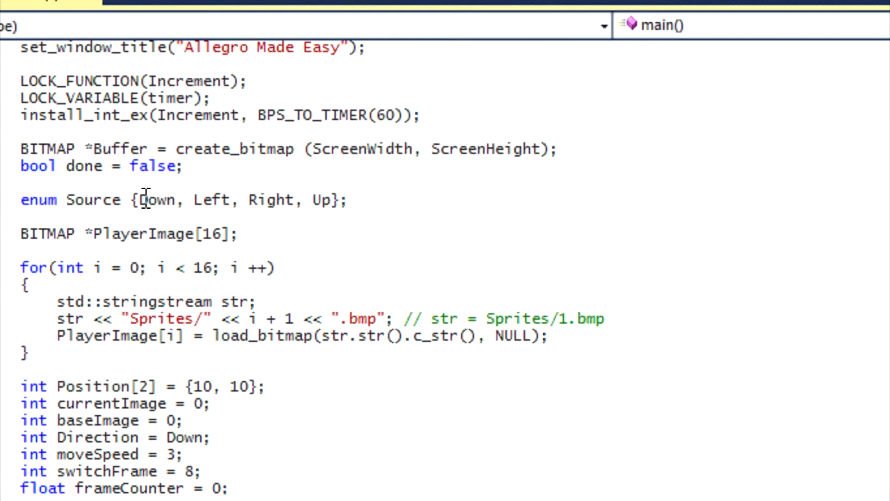
{"action": "double_click", "coordinate": [156, 200]}
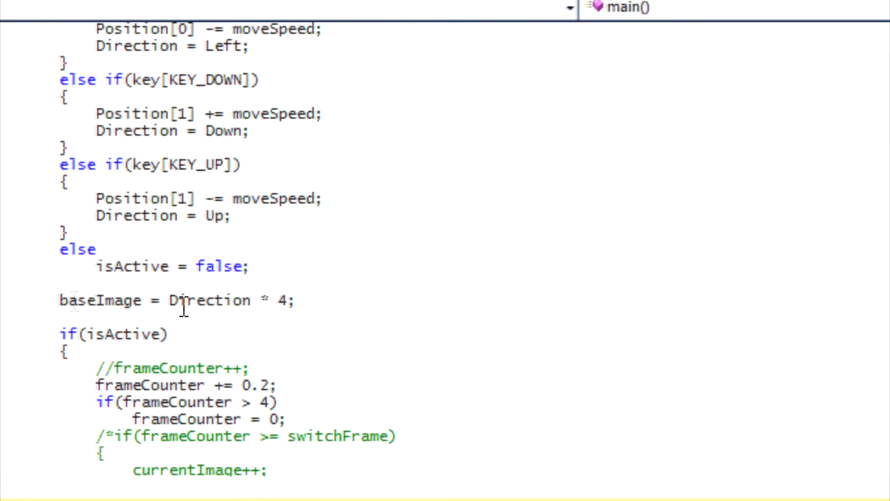
{"action": "double_click", "coordinate": [208, 300]}
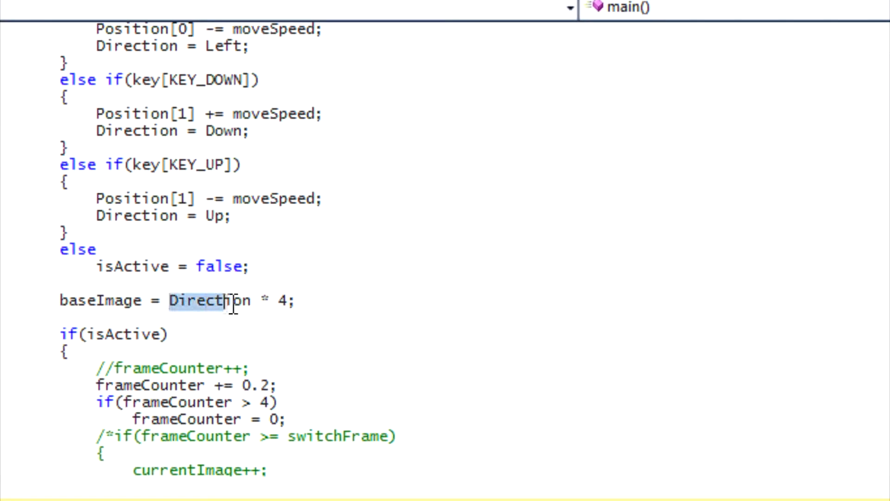
{"action": "double_click", "coordinate": [209, 299]}
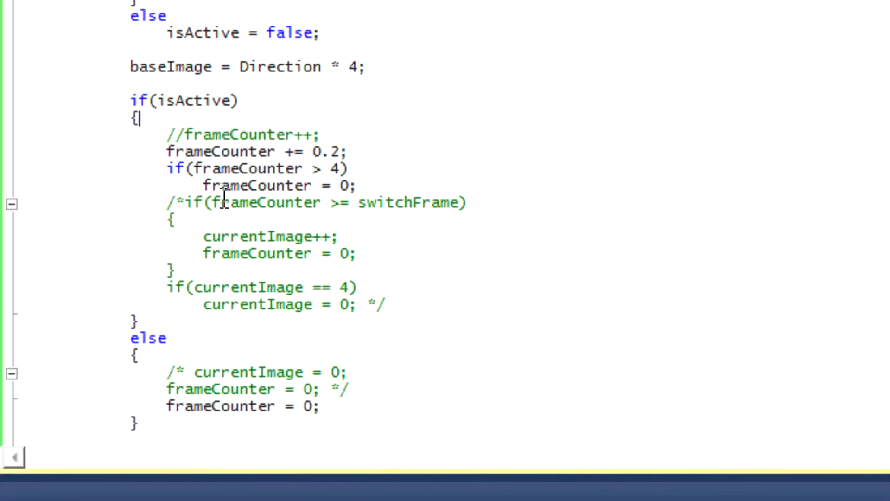
{"action": "mouse_move", "coordinate": [223, 203]}
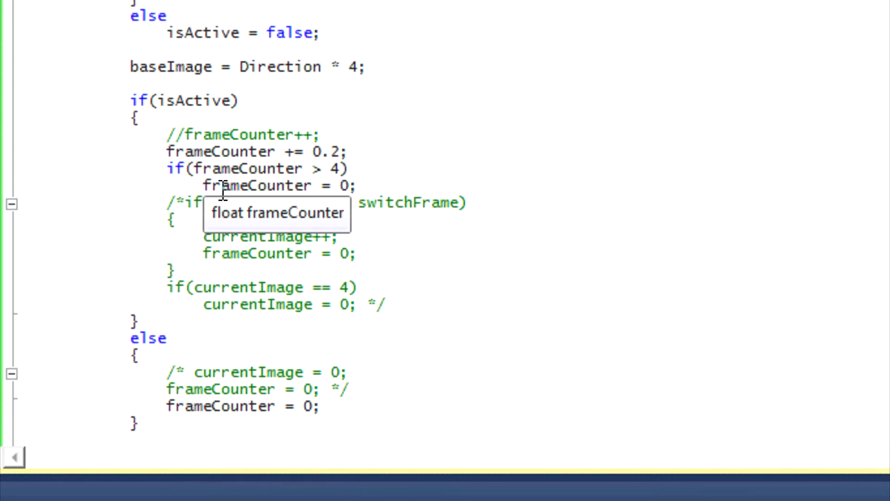
{"action": "scroll", "scroll_direction": "down", "scroll_amount": 3}
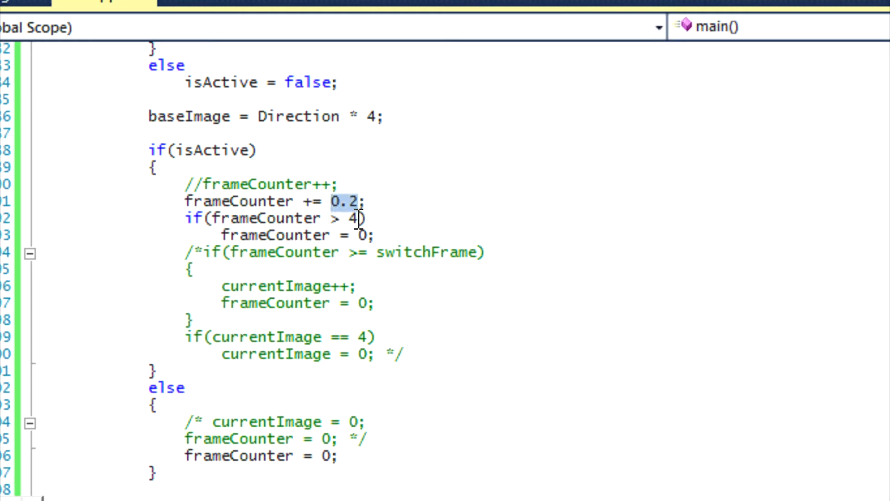
{"action": "mouse_move", "coordinate": [365, 258]}
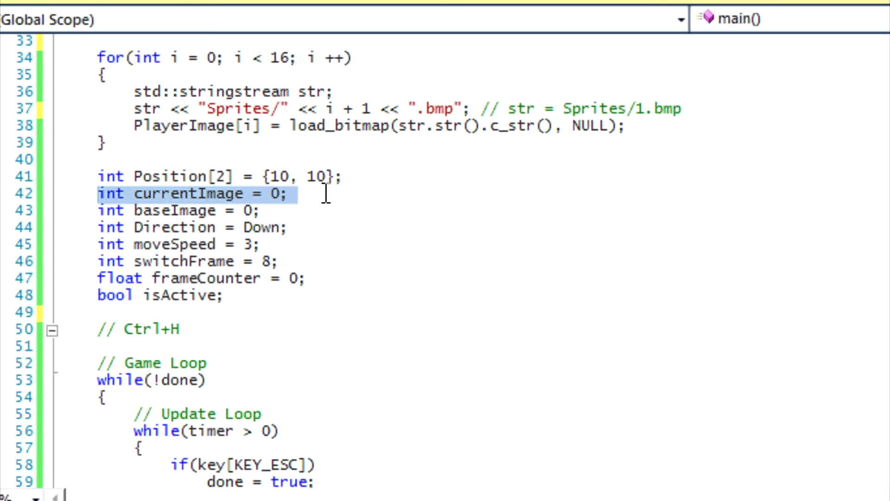
Add a '// Second Method' comment after the currentImage declaration.
{"action": "type", "text": "// Second Me"}
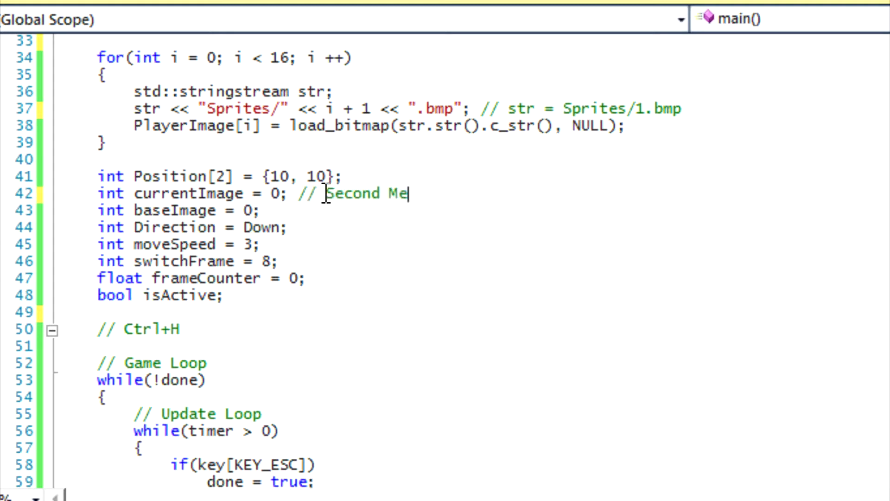
{"action": "type", "text": "thod"}
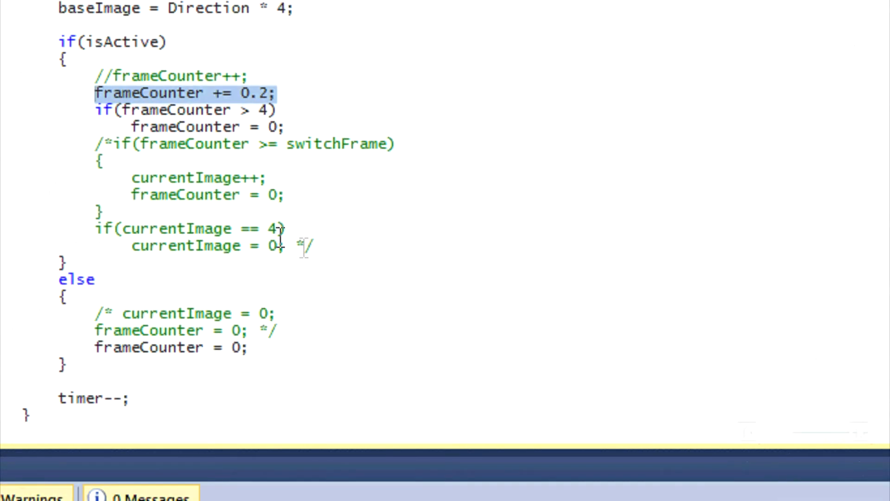
{"action": "scroll", "scroll_direction": "down", "scroll_amount": 3}
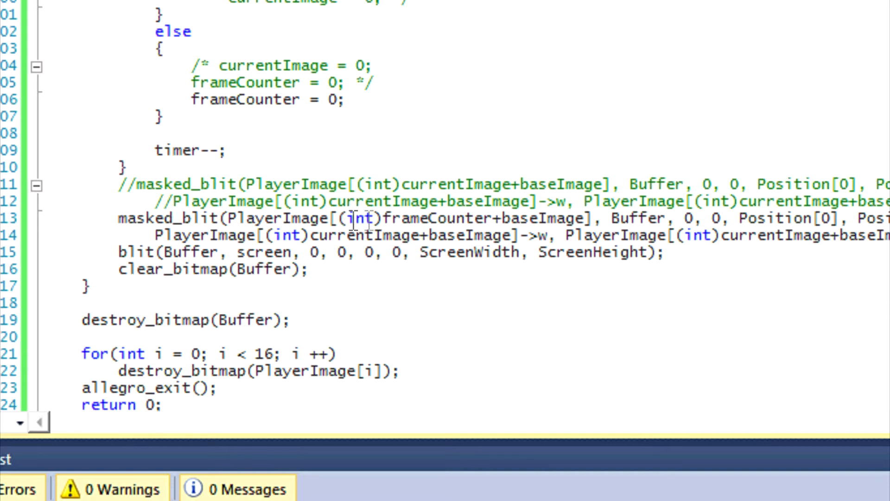
{"action": "mouse_move", "coordinate": [398, 219]}
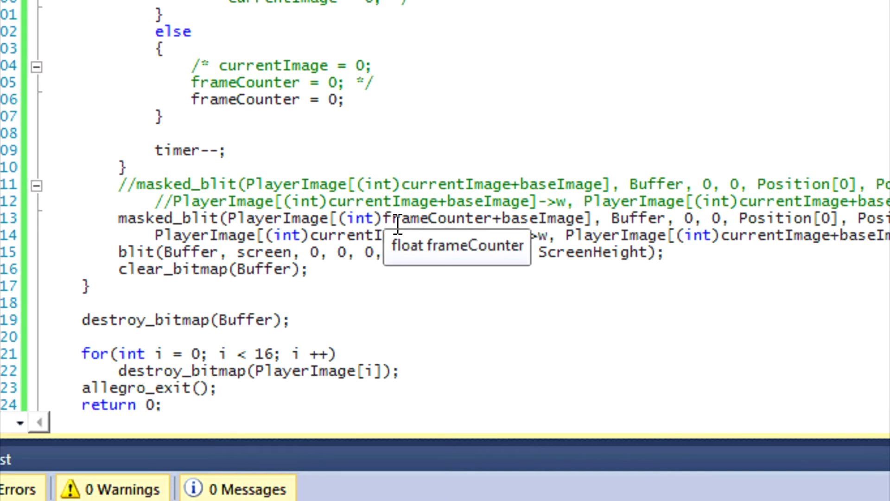
{"action": "mouse_move", "coordinate": [494, 219]}
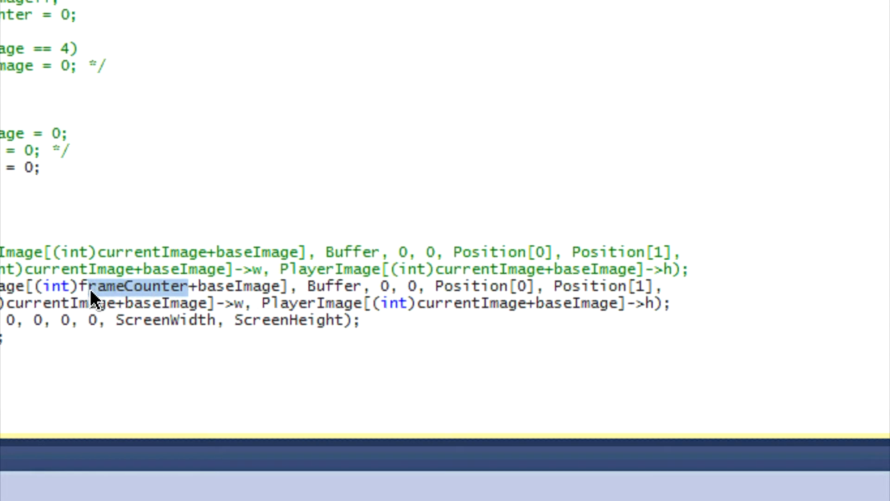
{"action": "mouse_move", "coordinate": [228, 287]}
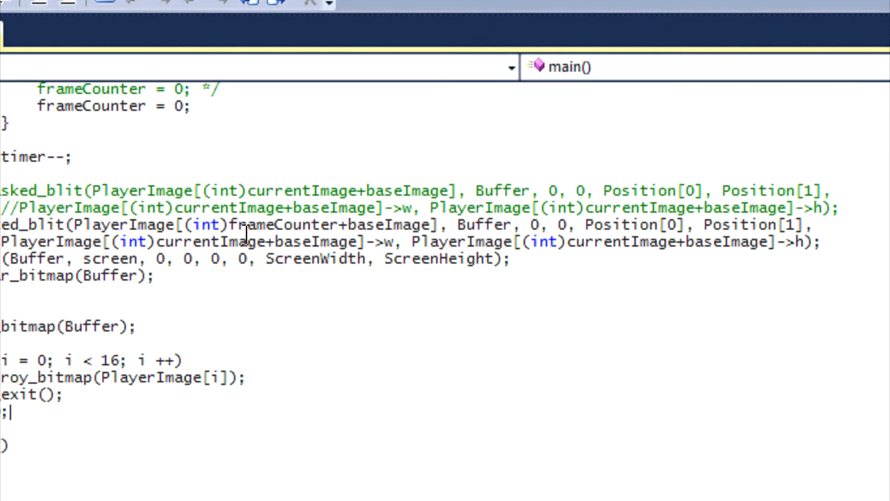
{"action": "double_click", "coordinate": [289, 224]}
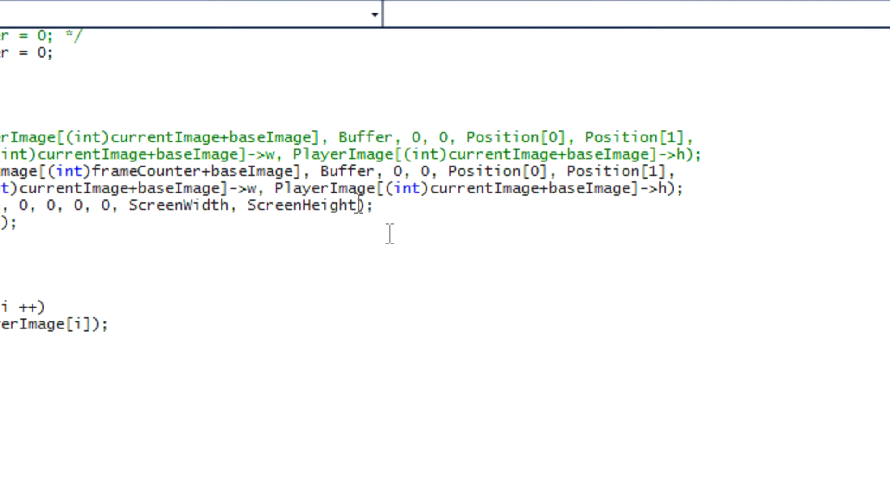
{"action": "mouse_move", "coordinate": [491, 201]}
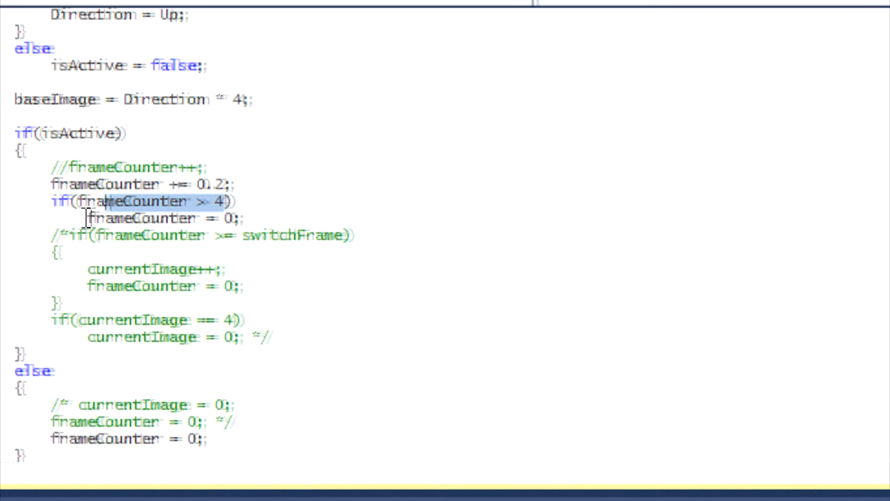
{"action": "scroll", "scroll_direction": "right", "scroll_amount": 3}
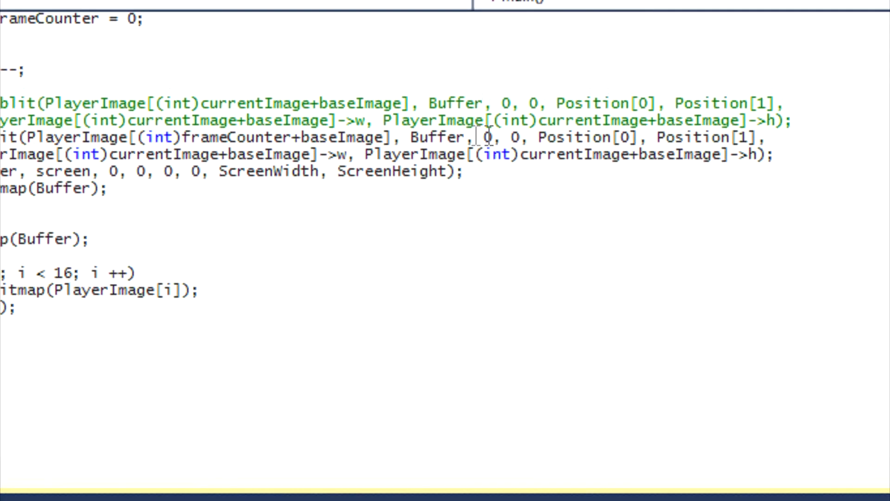
{"action": "double_click", "coordinate": [439, 137]}
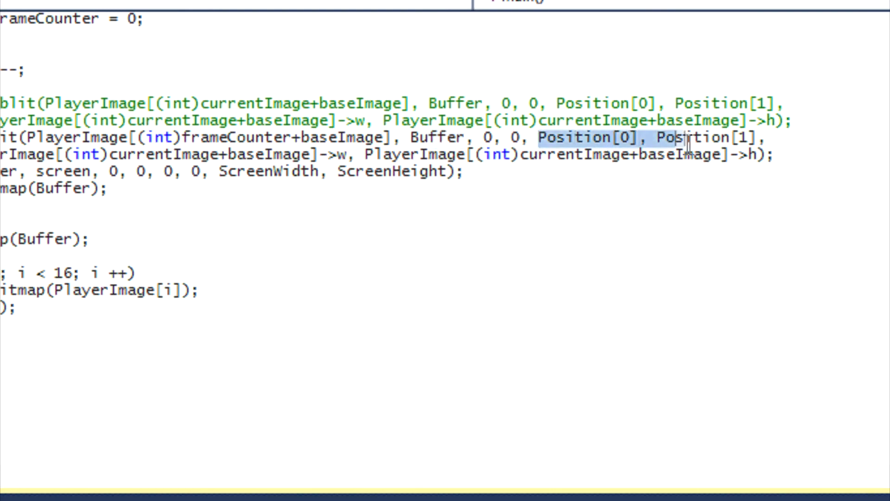
{"action": "scroll", "scroll_direction": "left", "scroll_amount": 3}
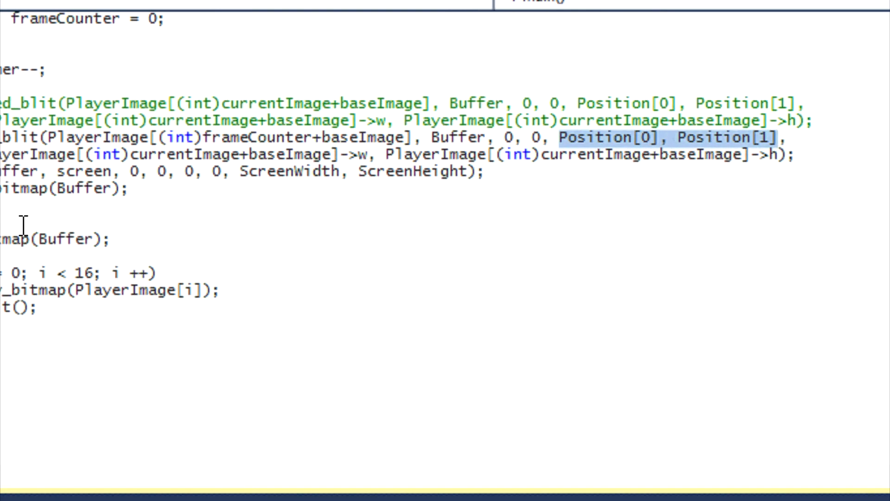
{"action": "scroll", "scroll_direction": "left", "scroll_amount": 3}
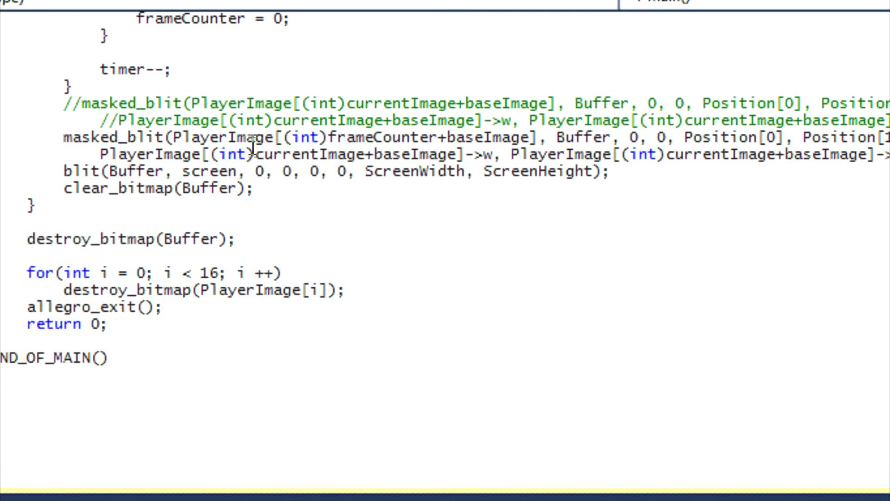
{"action": "left_click", "coordinate": [545, 154]}
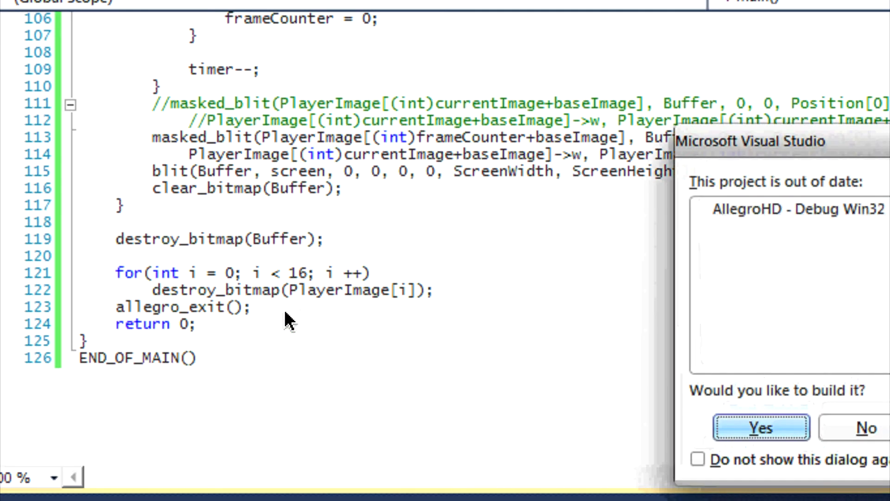
Confirm building the out-of-date AllegroHD project so the animation program runs.
{"action": "left_click", "coordinate": [760, 427]}
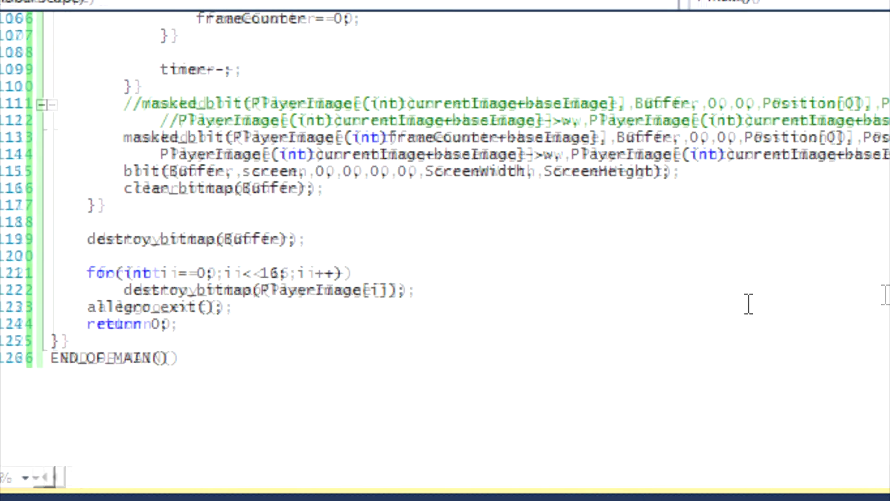